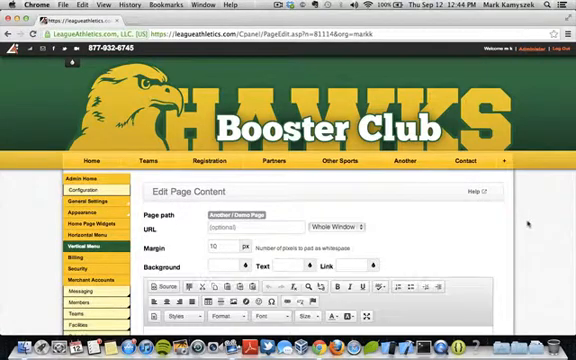
Enter the sentence 'Click here for the document.' in the Booster Club page content
scroll(down, 3)
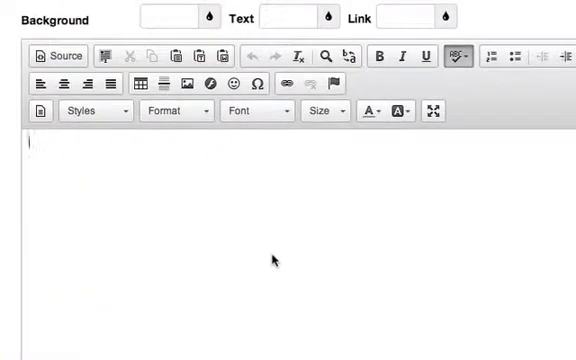
text(Click here for the document.)
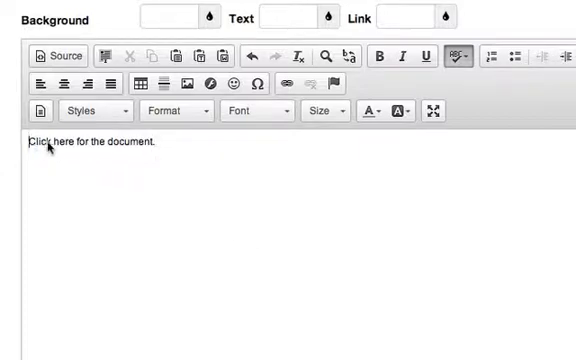
Select the document sentence and begin adding a link to it
triple_click(92, 140)
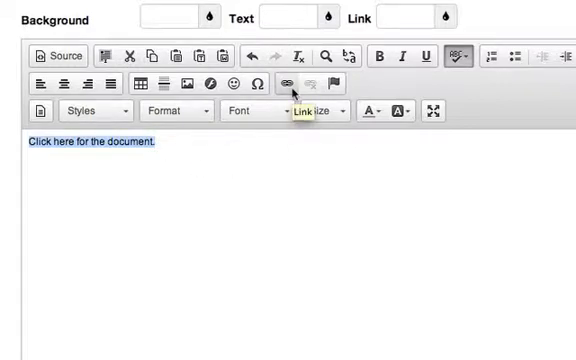
mouse_move(288, 90)
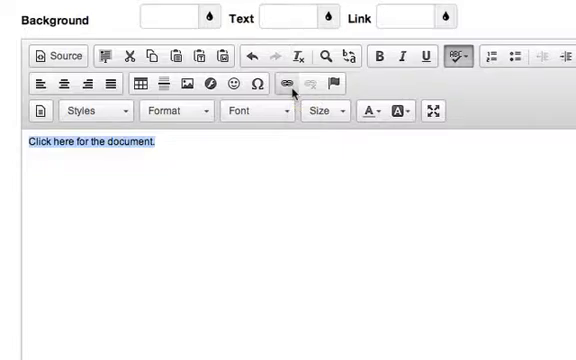
click(284, 84)
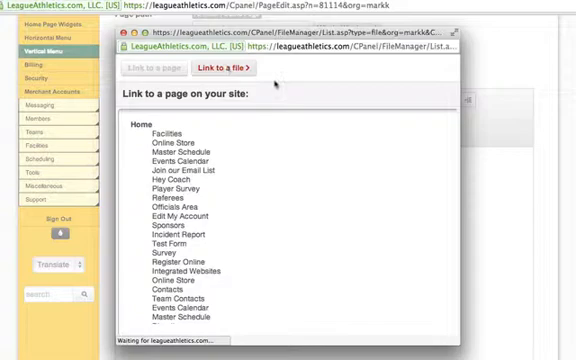
Upload the document file from Desktop via File Storage and link the sentence to it
click(226, 68)
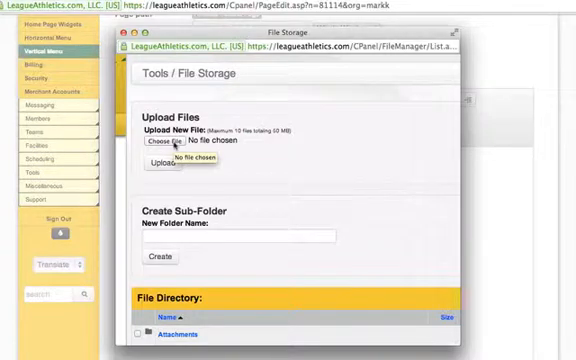
click(160, 144)
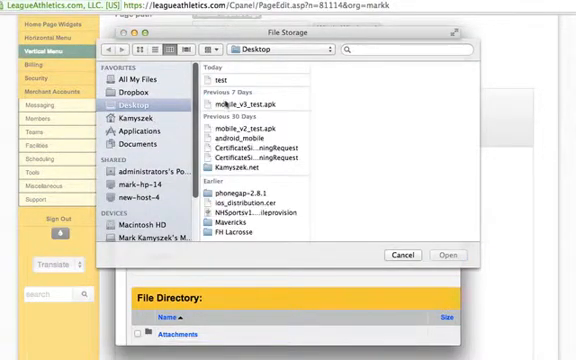
click(218, 80)
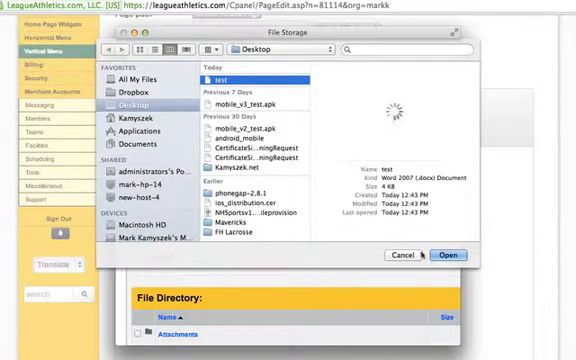
click(448, 254)
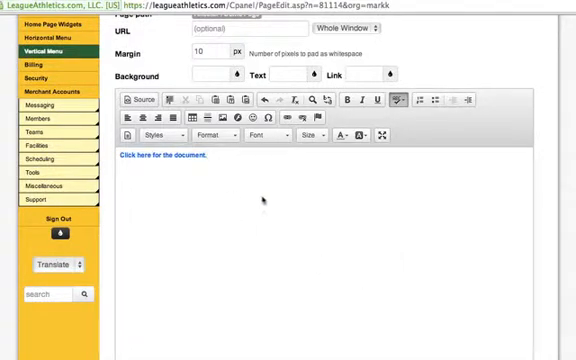
Save the page and view the live Booster Club page showing the document link
scroll(down, 3)
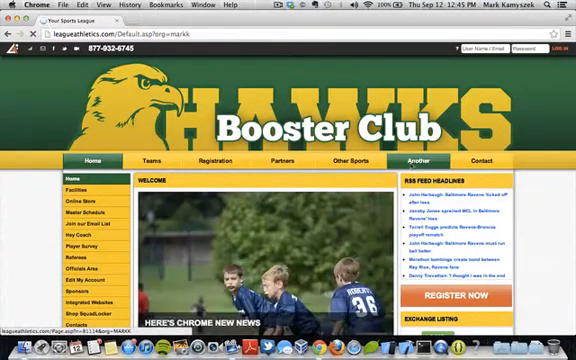
click(412, 160)
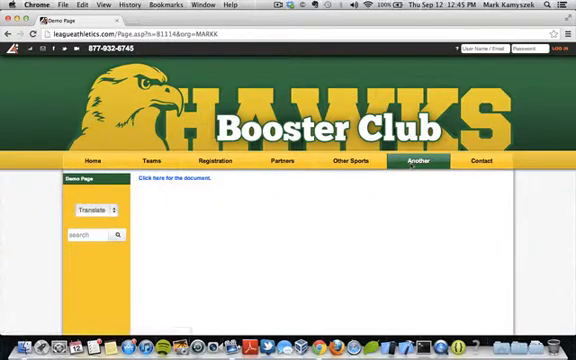